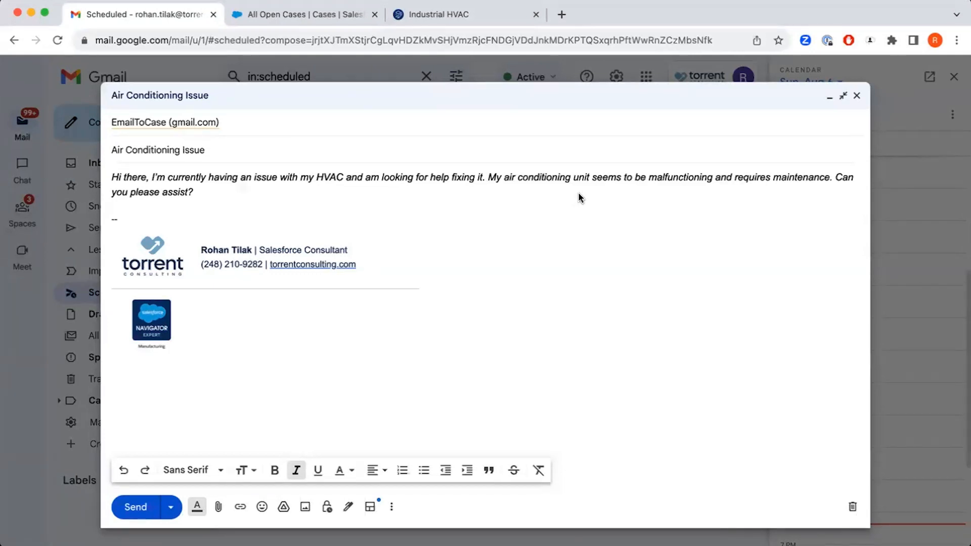
pyautogui.moveTo(383, 157)
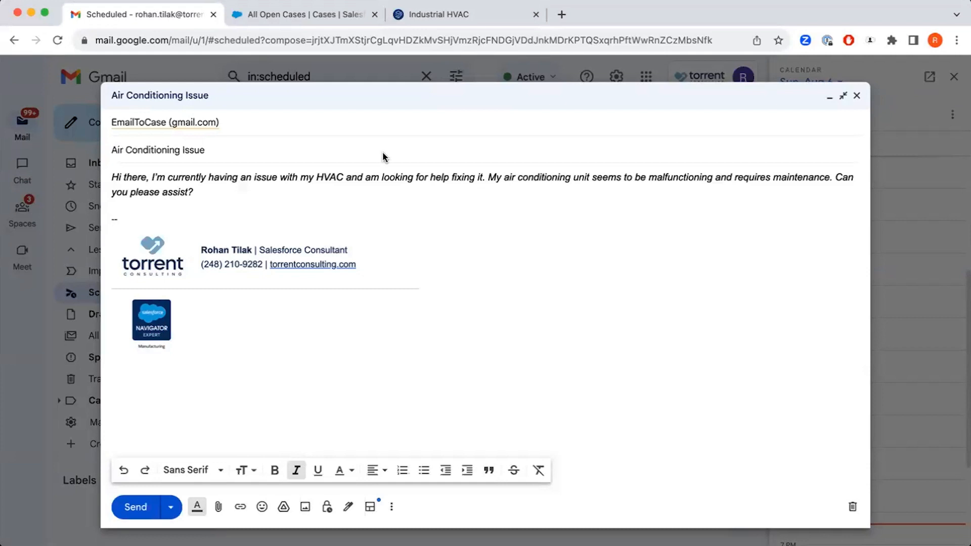
# Send the Air Conditioning Issue email from Gmail and view the empty All Open Cases list
pyautogui.click(165, 122)
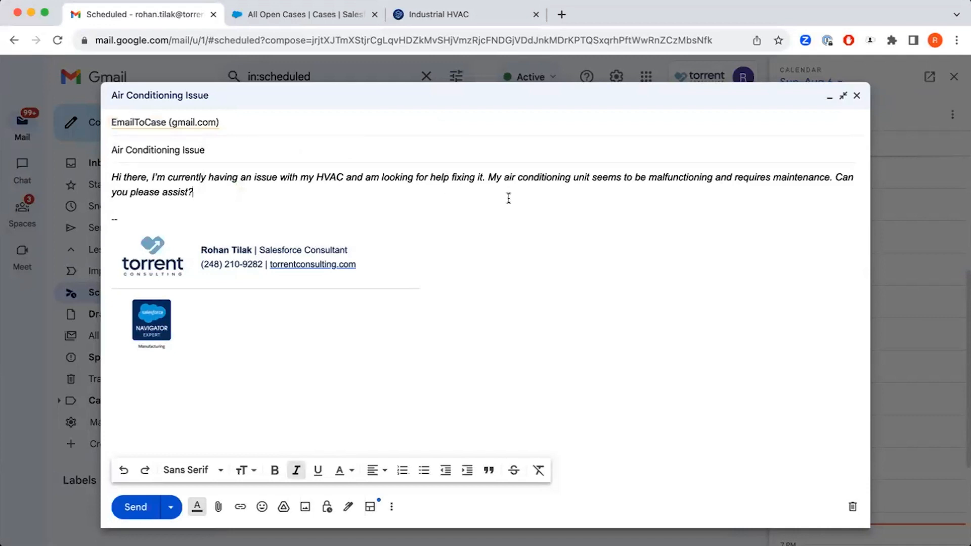
pyautogui.moveTo(468, 193)
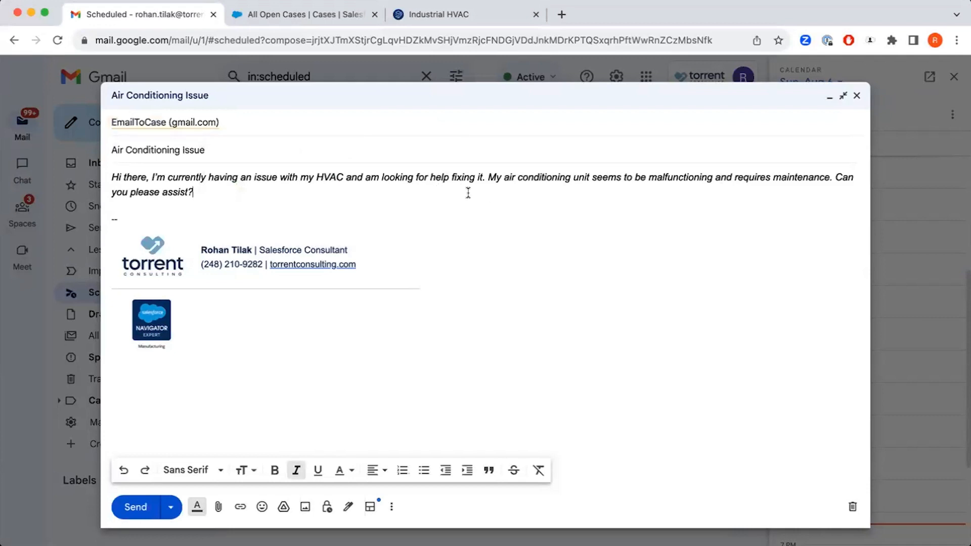
pyautogui.moveTo(145, 491)
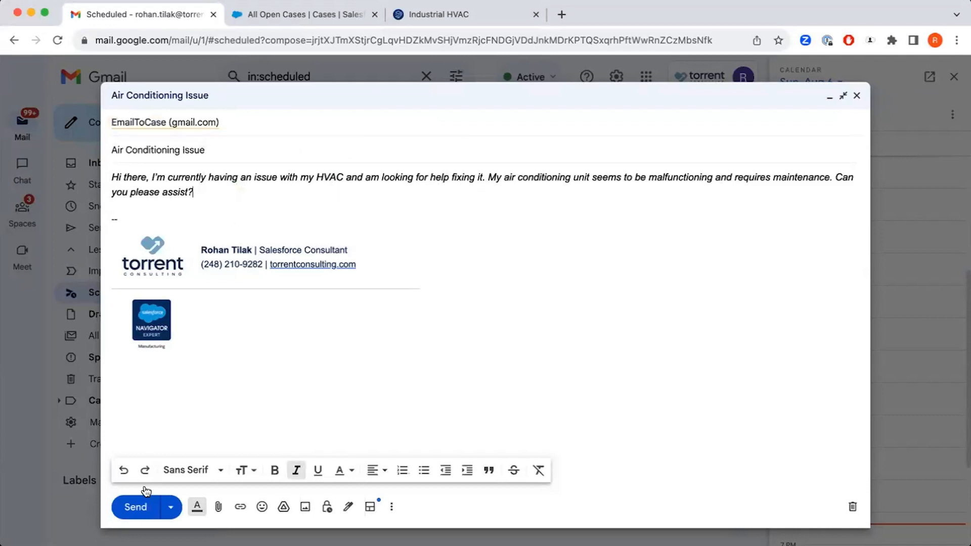
pyautogui.click(135, 507)
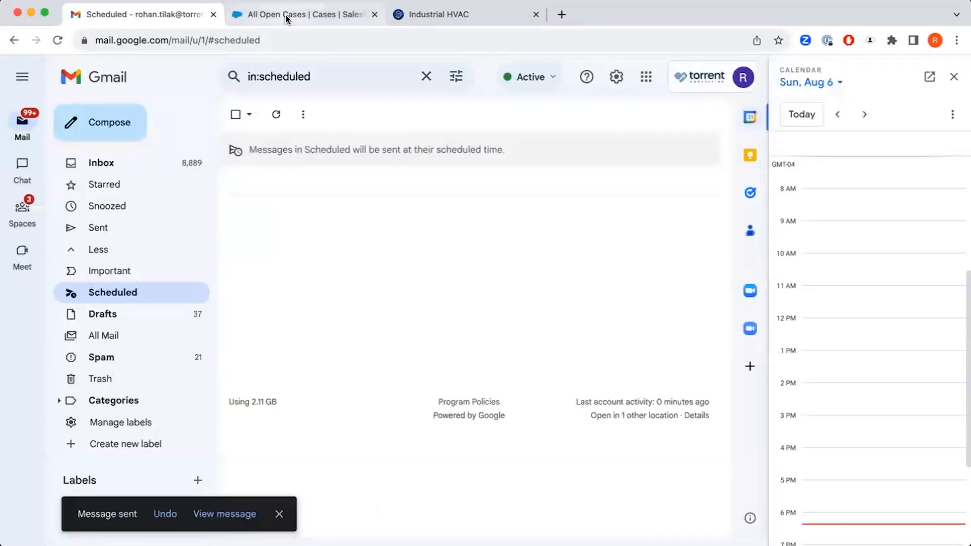
pyautogui.click(304, 14)
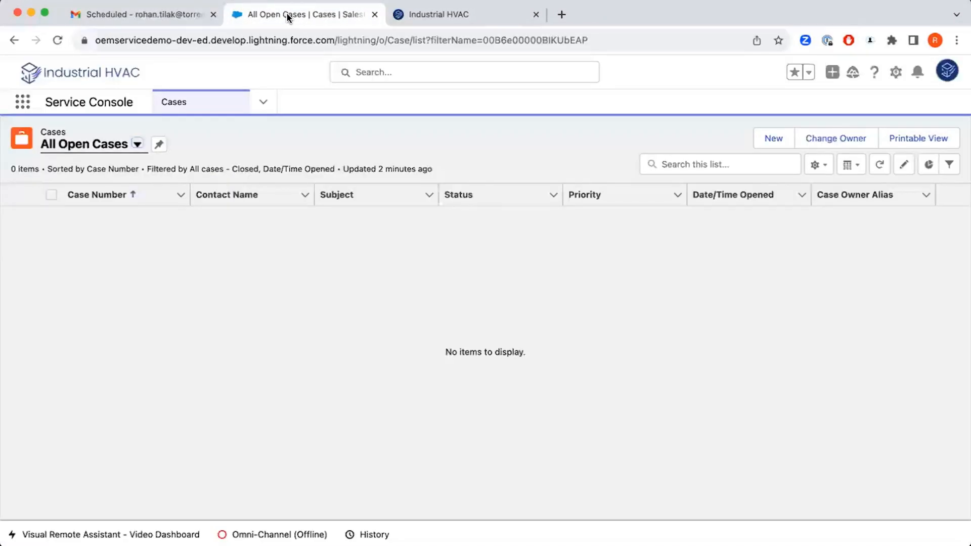
pyautogui.moveTo(598, 72)
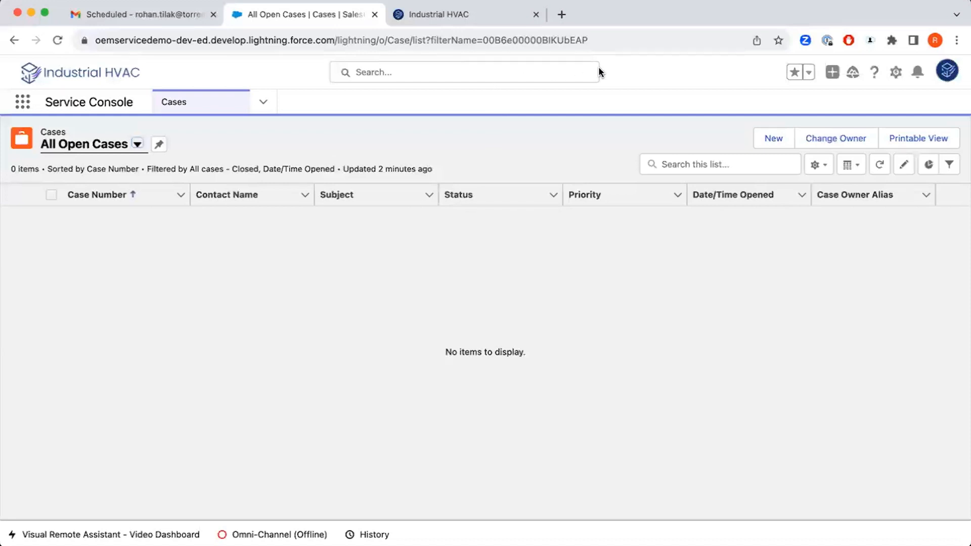
pyautogui.moveTo(457, 131)
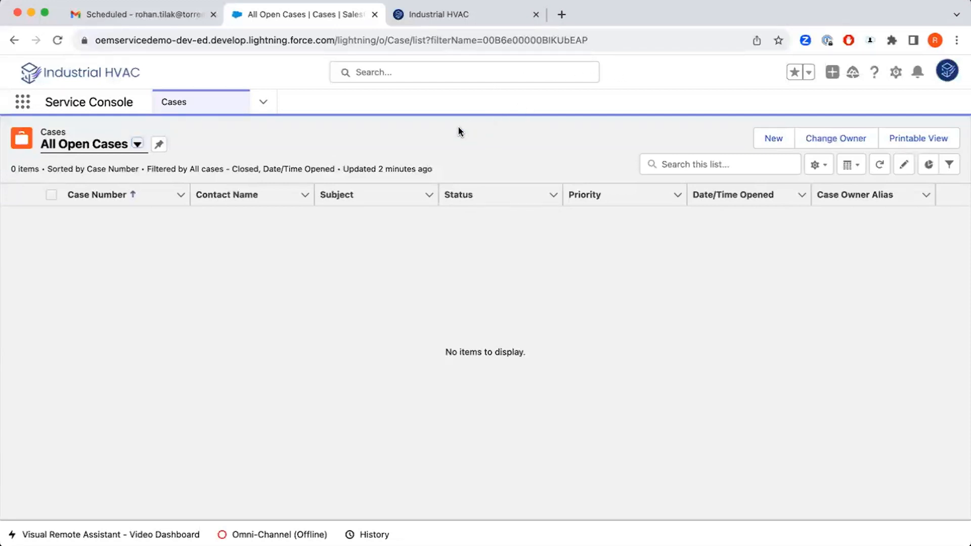
pyautogui.moveTo(140, 116)
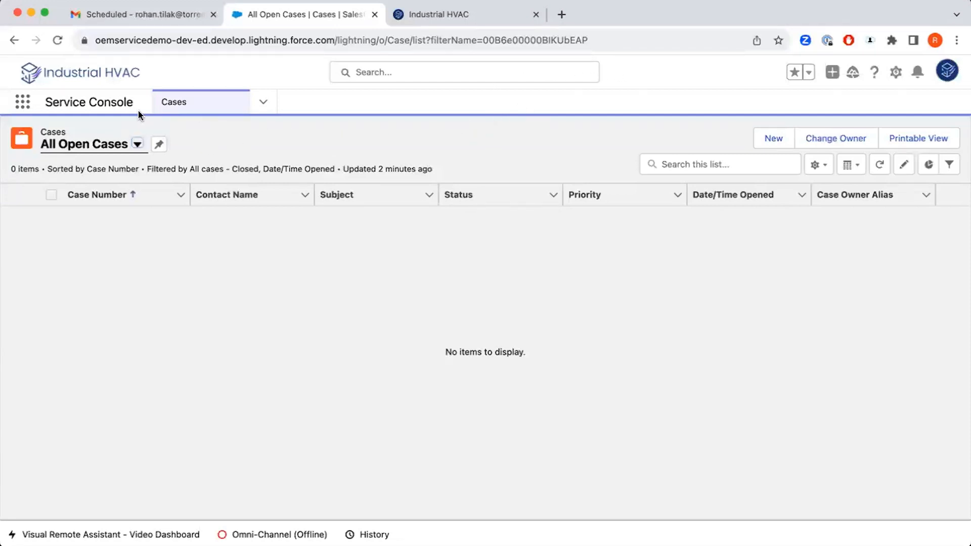
pyautogui.moveTo(122, 90)
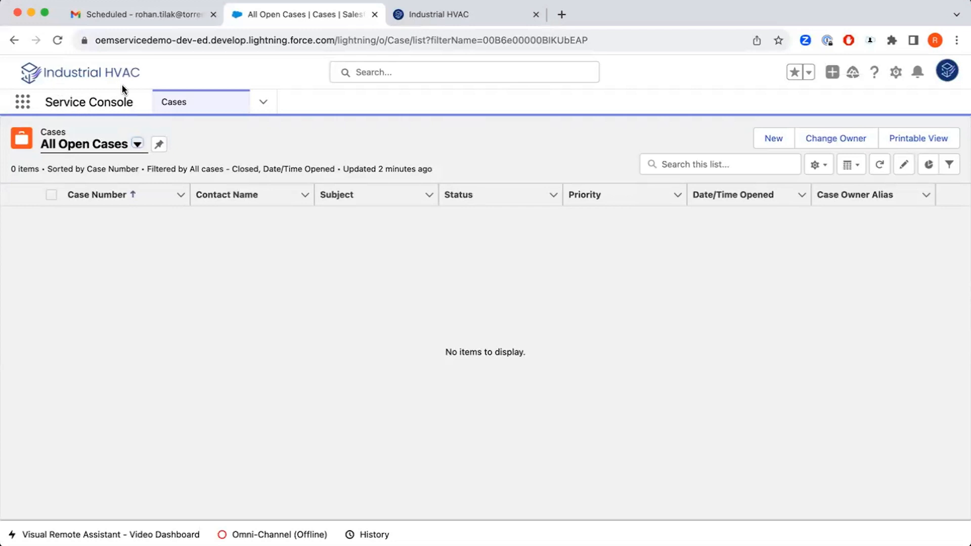
pyautogui.moveTo(197, 129)
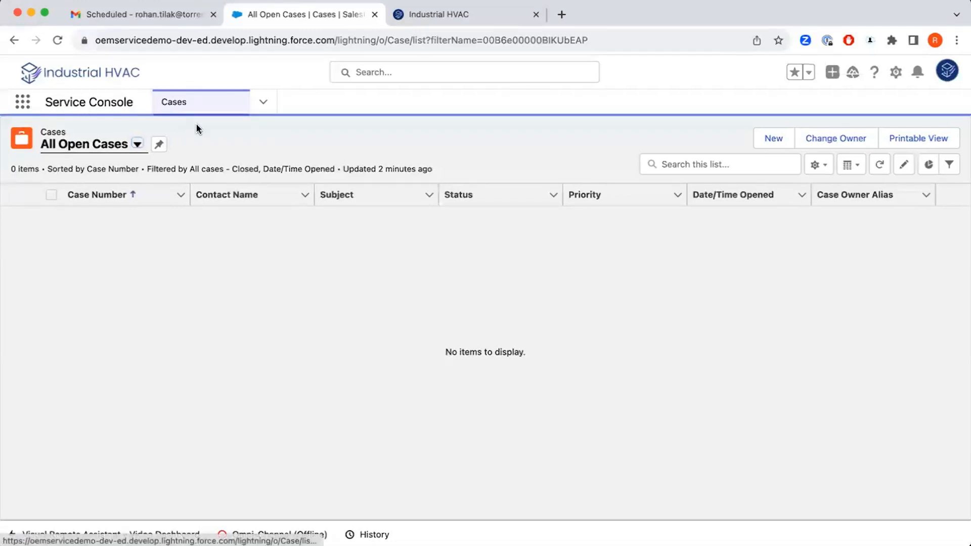
pyautogui.moveTo(213, 110)
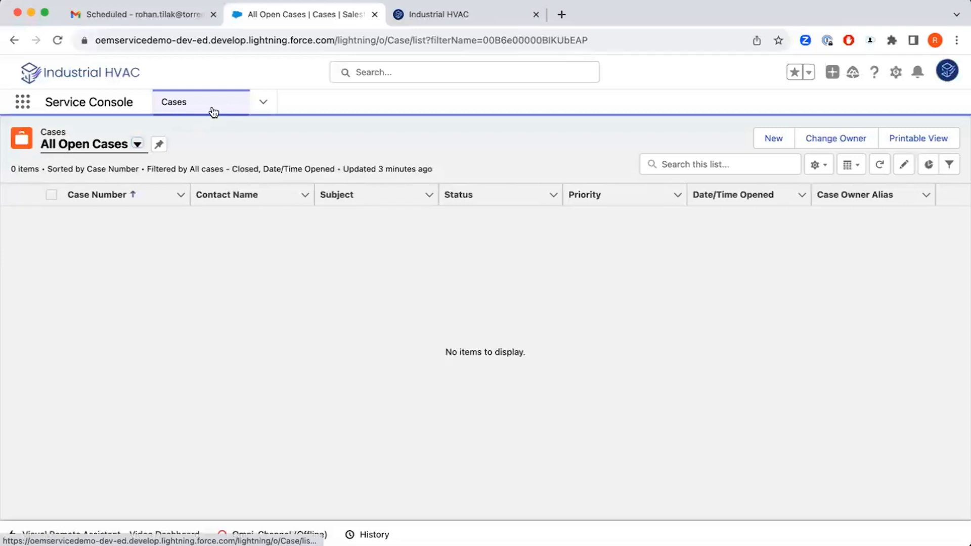
pyautogui.moveTo(248, 119)
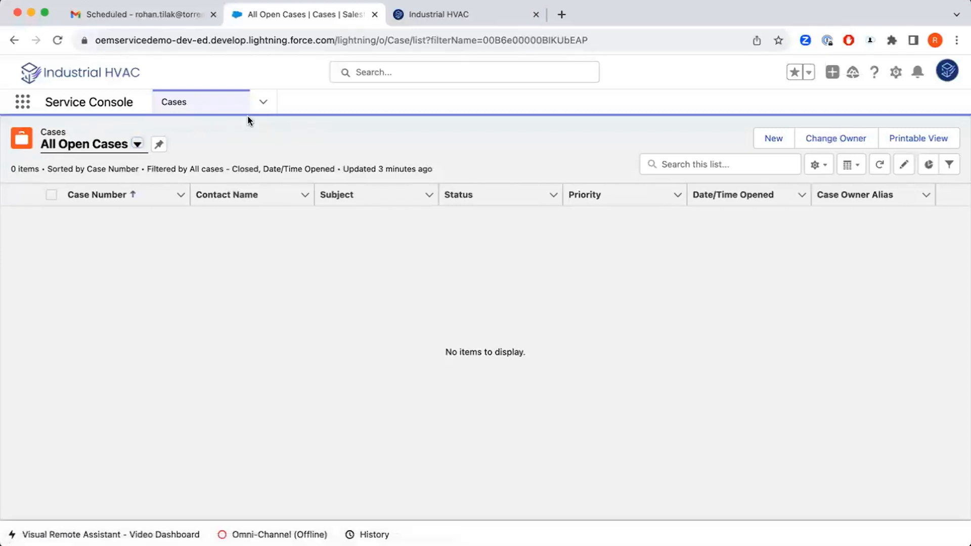
pyautogui.moveTo(175, 165)
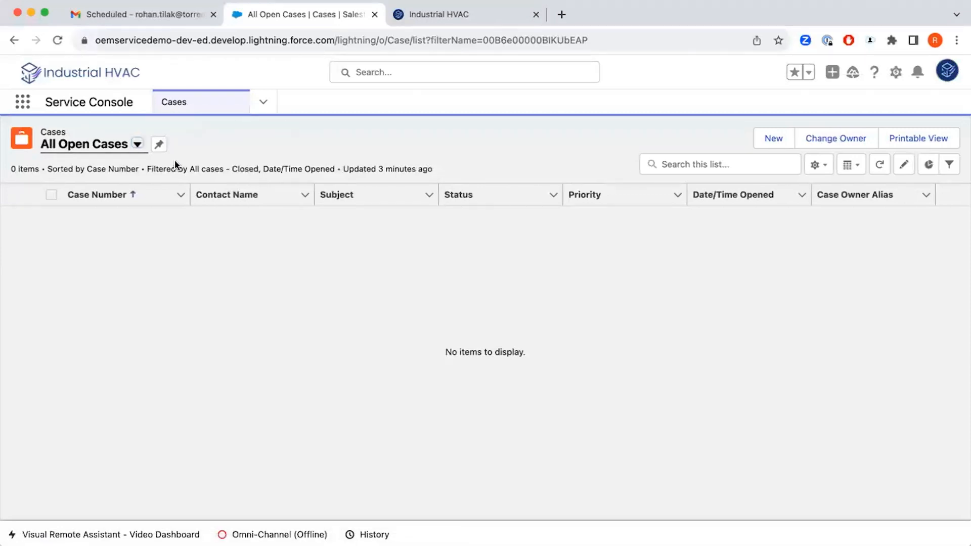
pyautogui.moveTo(96, 276)
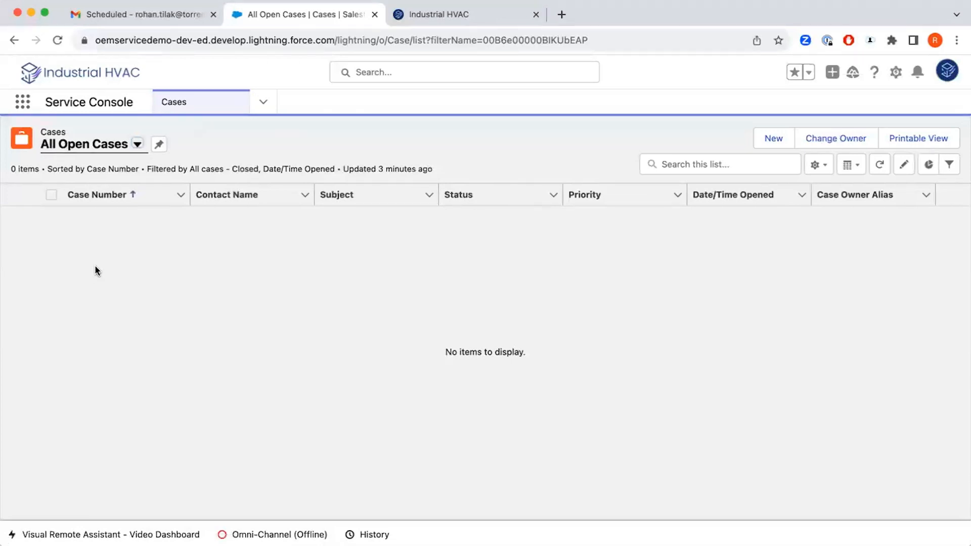
pyautogui.moveTo(242, 161)
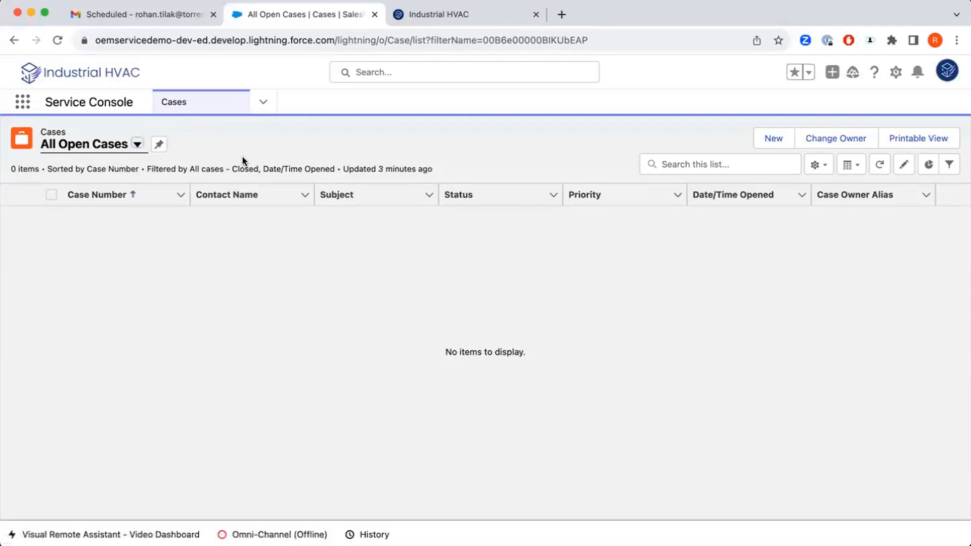
pyautogui.moveTo(302, 160)
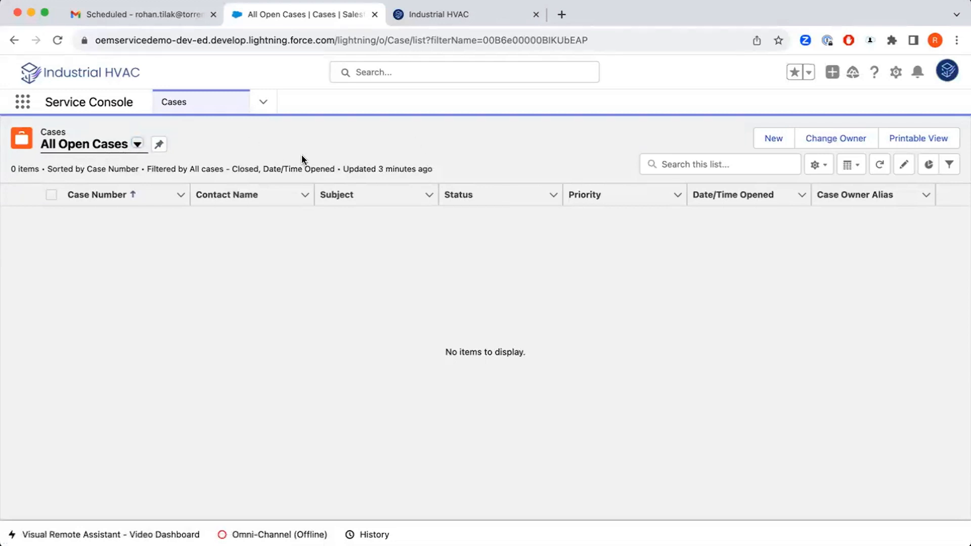
pyautogui.moveTo(473, 152)
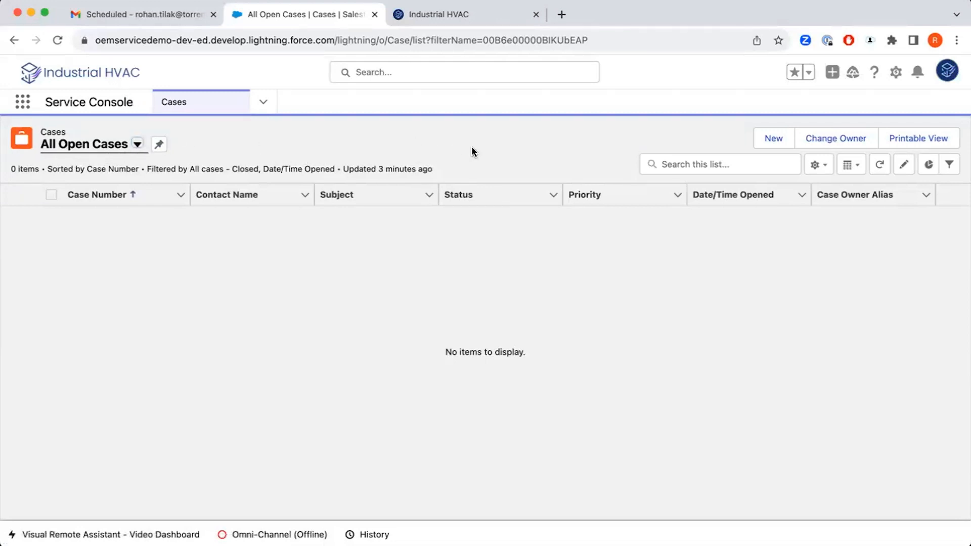
pyautogui.moveTo(499, 160)
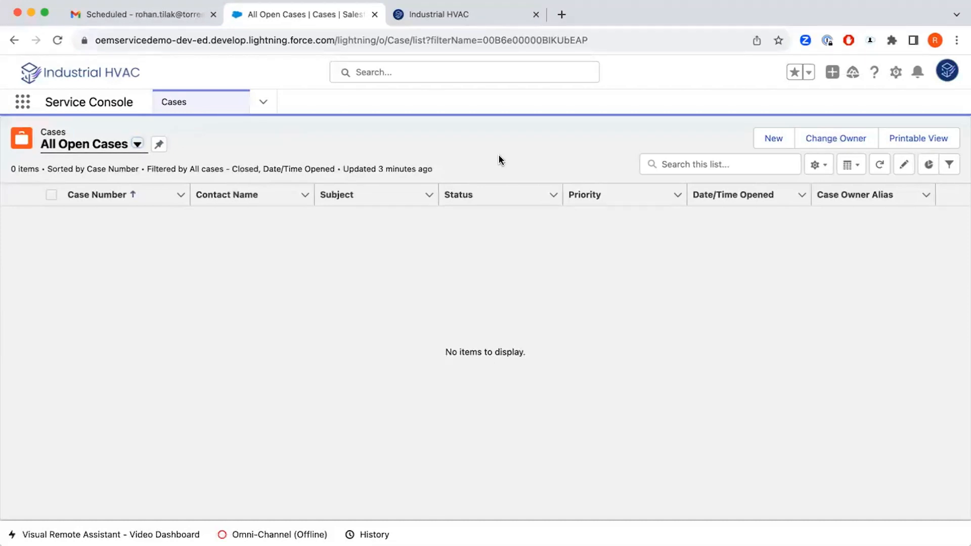
pyautogui.moveTo(453, 146)
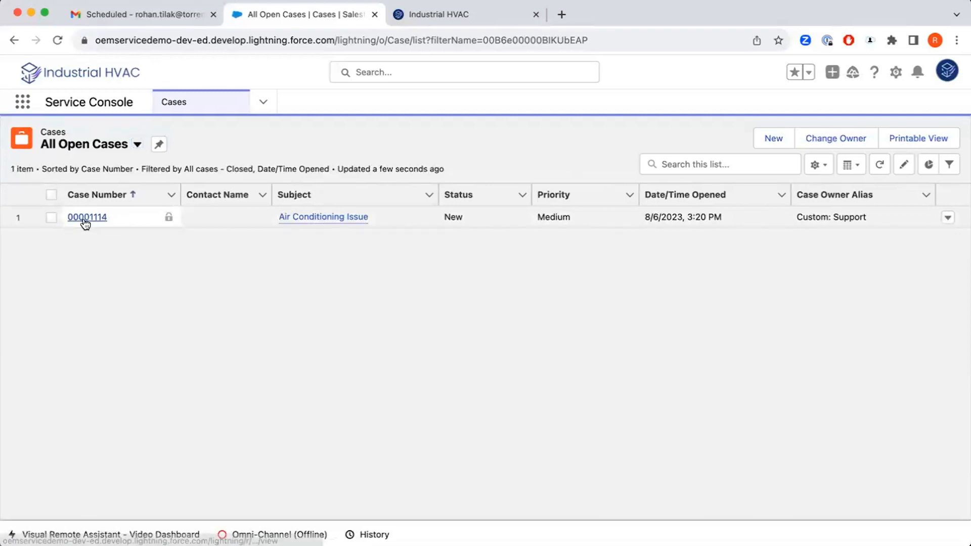
pyautogui.moveTo(374, 229)
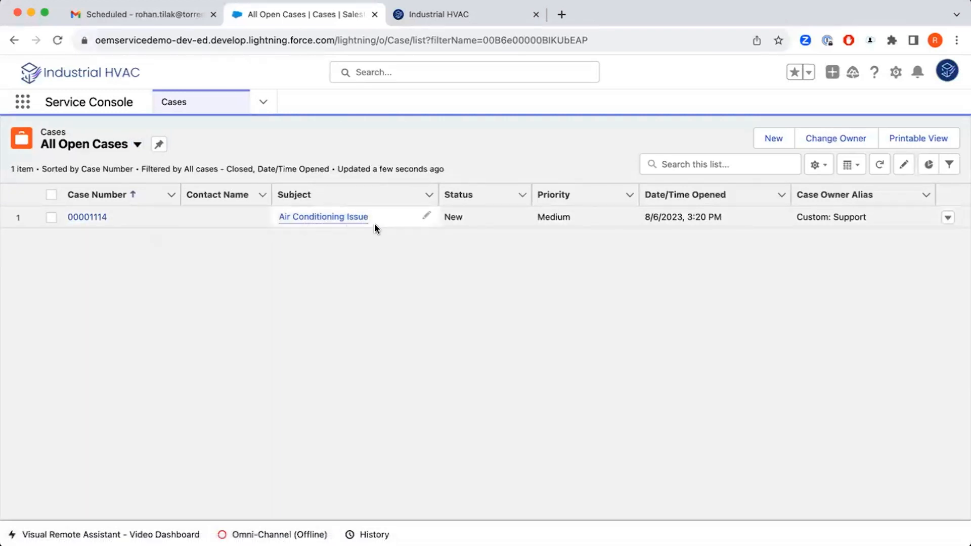
# Preview the summary card for case 00001114, Air Conditioning Issue, in the list
pyautogui.click(323, 217)
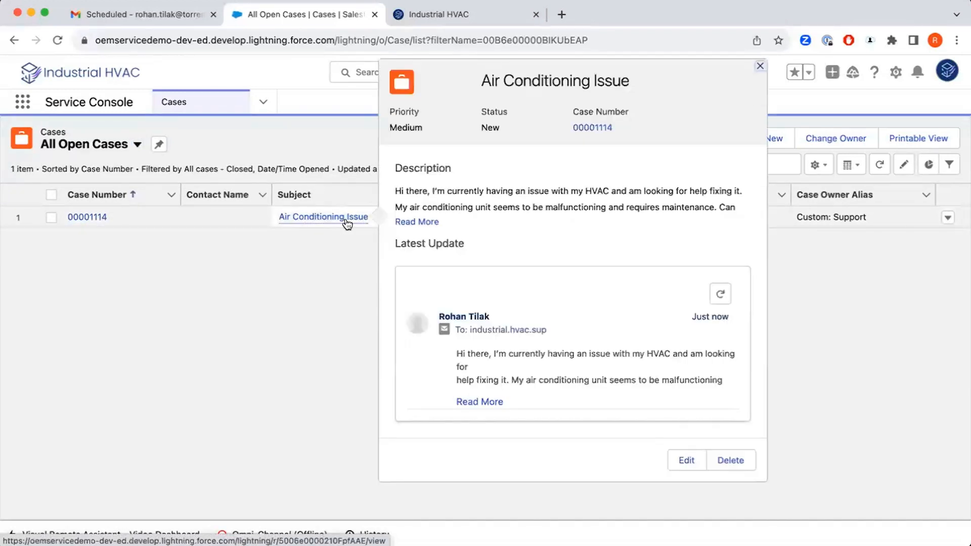
pyautogui.moveTo(503, 206)
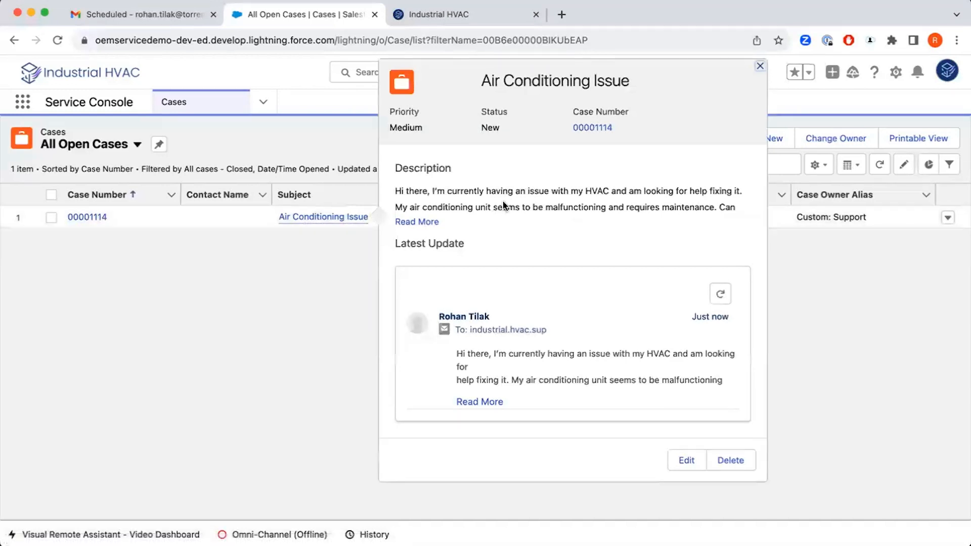
pyautogui.moveTo(494, 219)
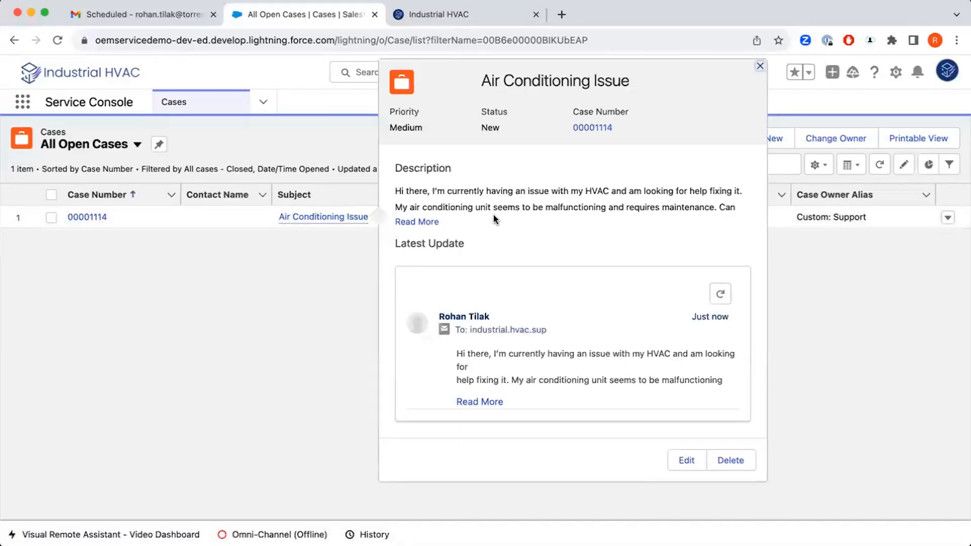
# Open case 00001114's full record and scroll through its Details
pyautogui.click(591, 127)
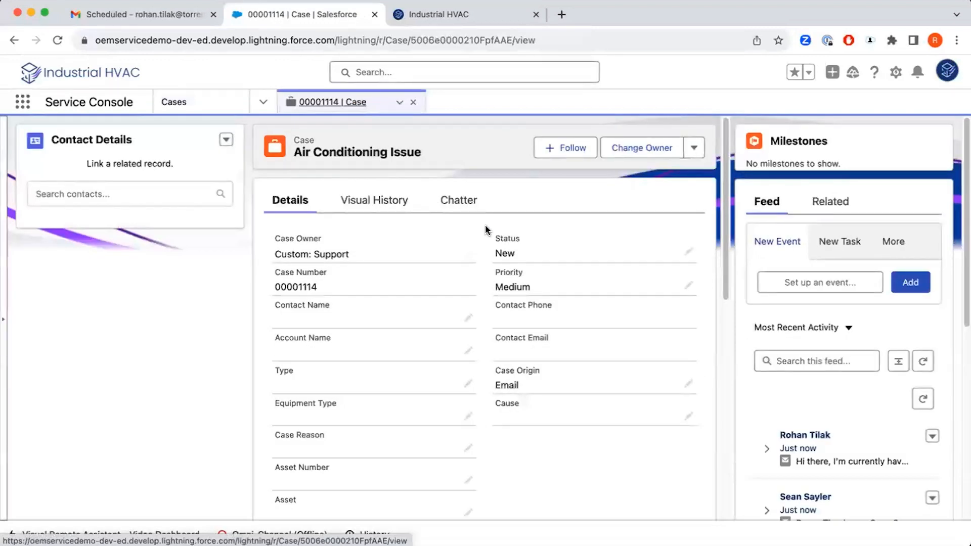
pyautogui.moveTo(483, 290)
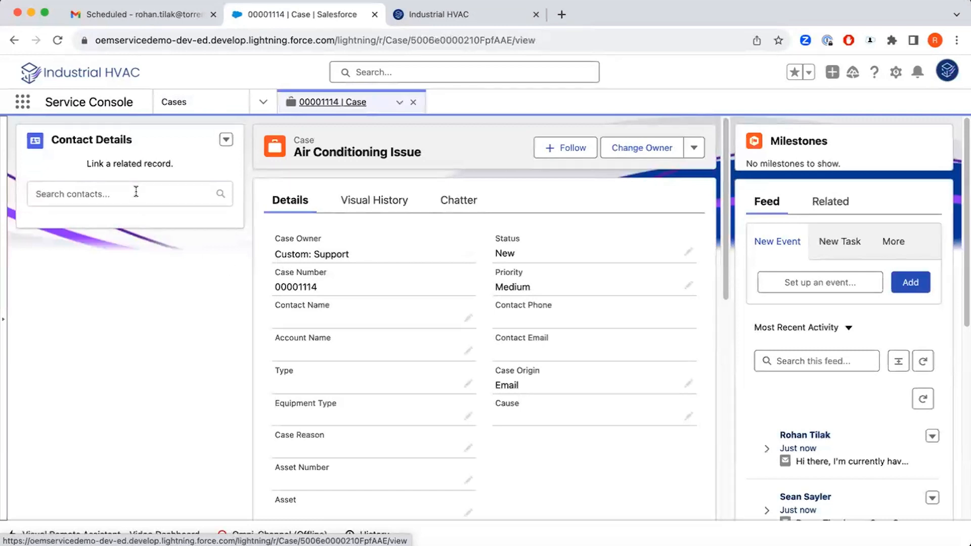
pyautogui.scroll(-3)
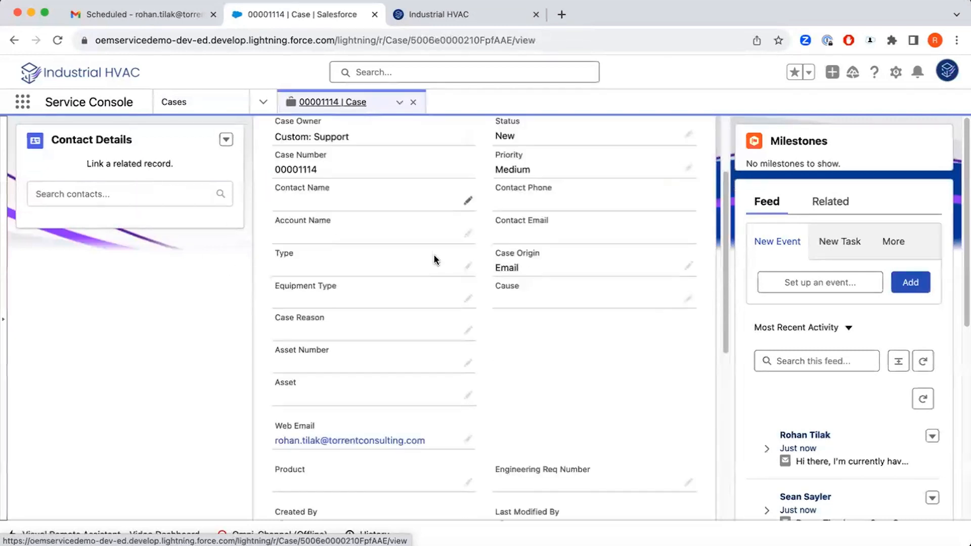
pyautogui.moveTo(328, 445)
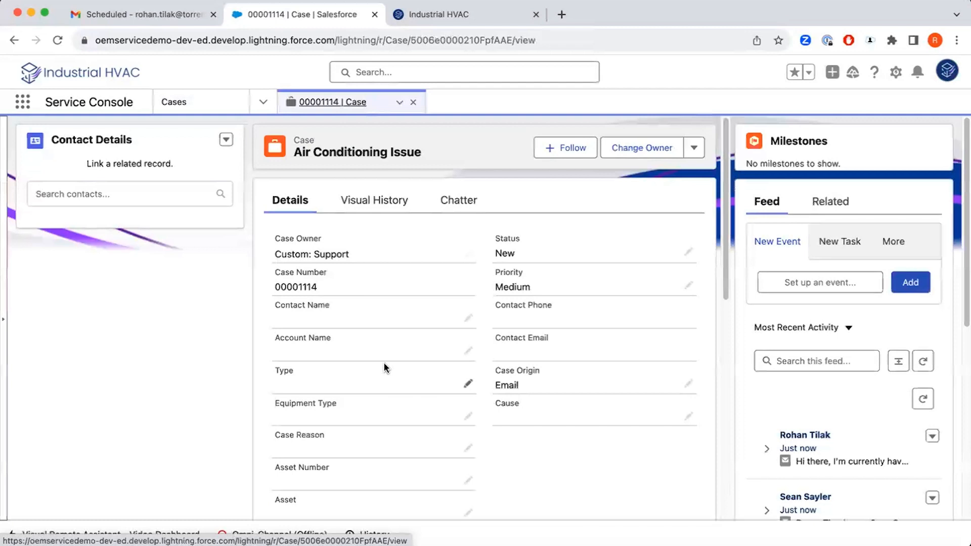
pyautogui.click(124, 194)
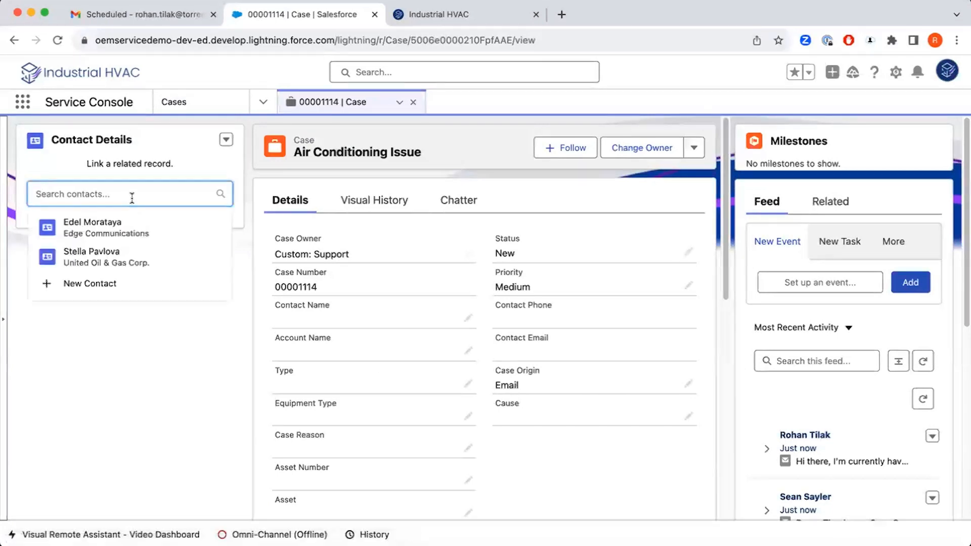
pyautogui.click(89, 283)
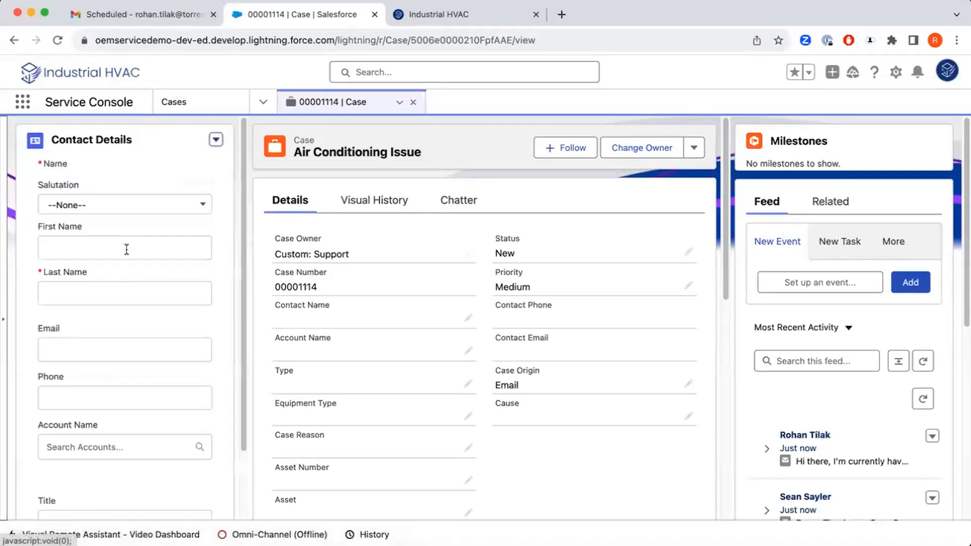
pyautogui.write('Tilak')
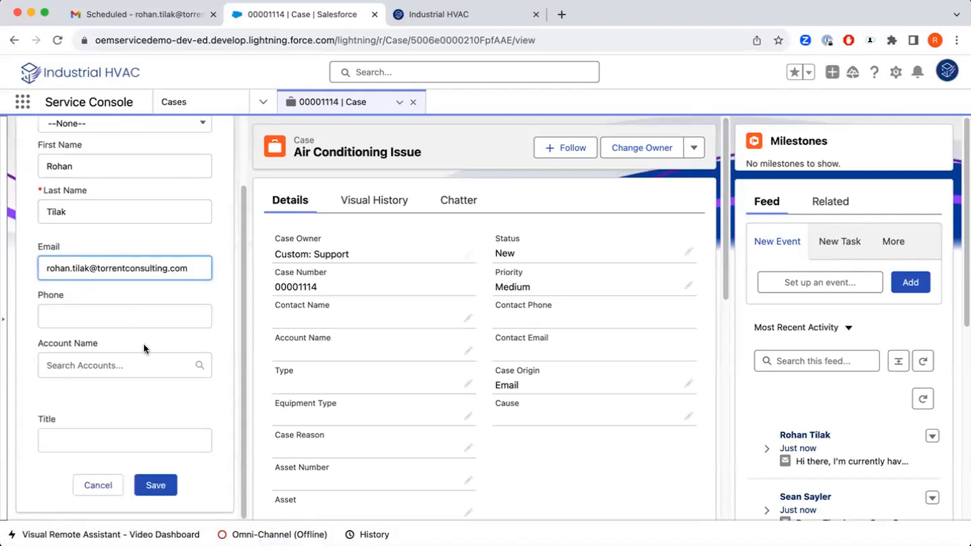
pyautogui.click(155, 485)
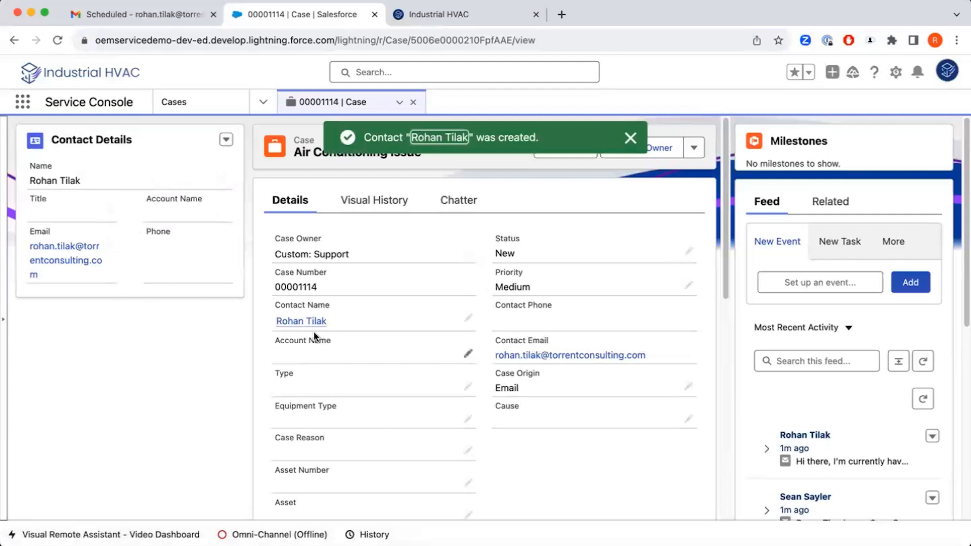
pyautogui.moveTo(361, 328)
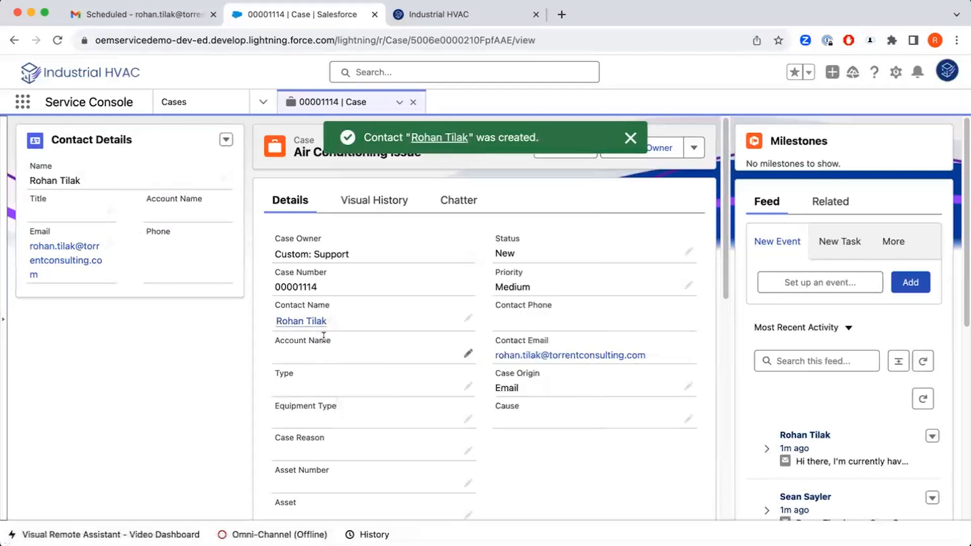
pyautogui.click(631, 138)
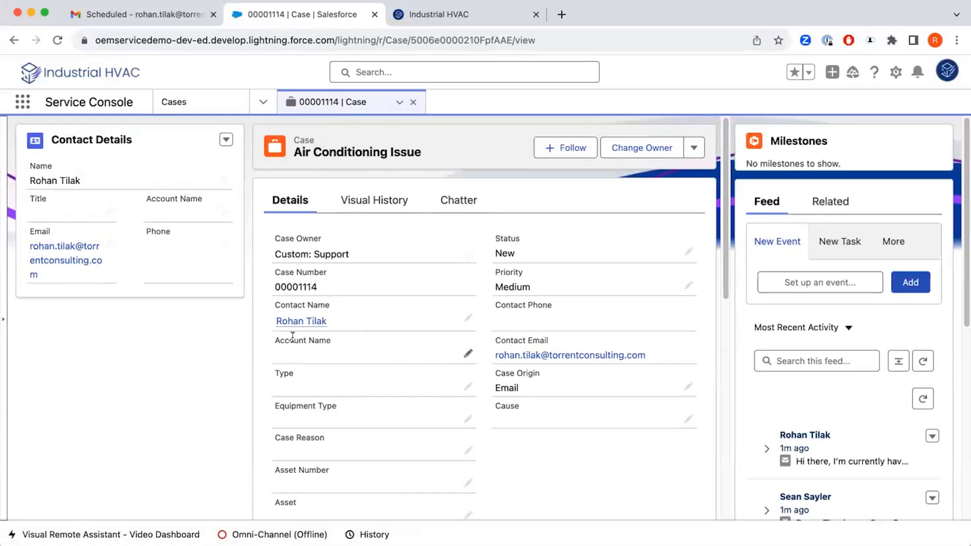
pyautogui.moveTo(486, 340)
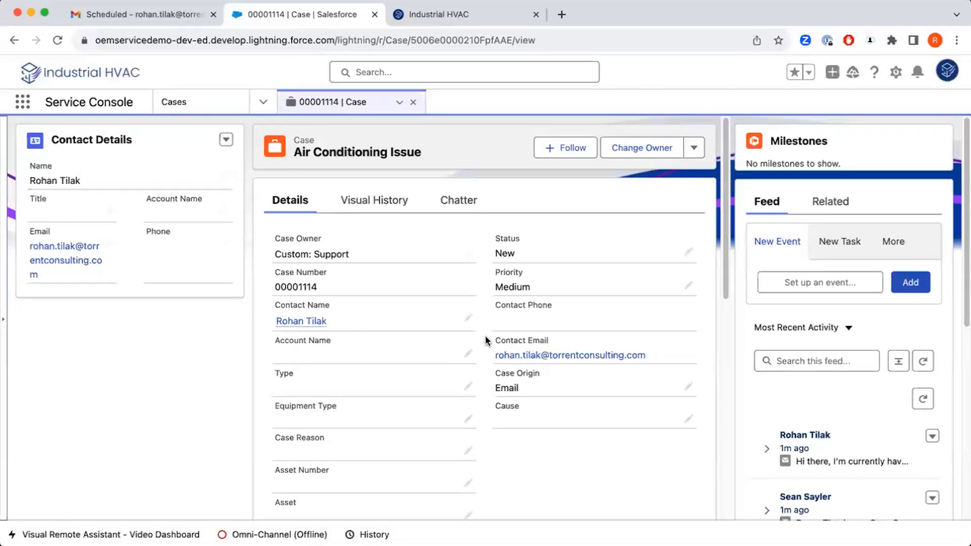
# Classify case 00001114 as Mechanical, Furnace & Air Conditioner equipment, Breakdown reason
pyautogui.scroll(-3)
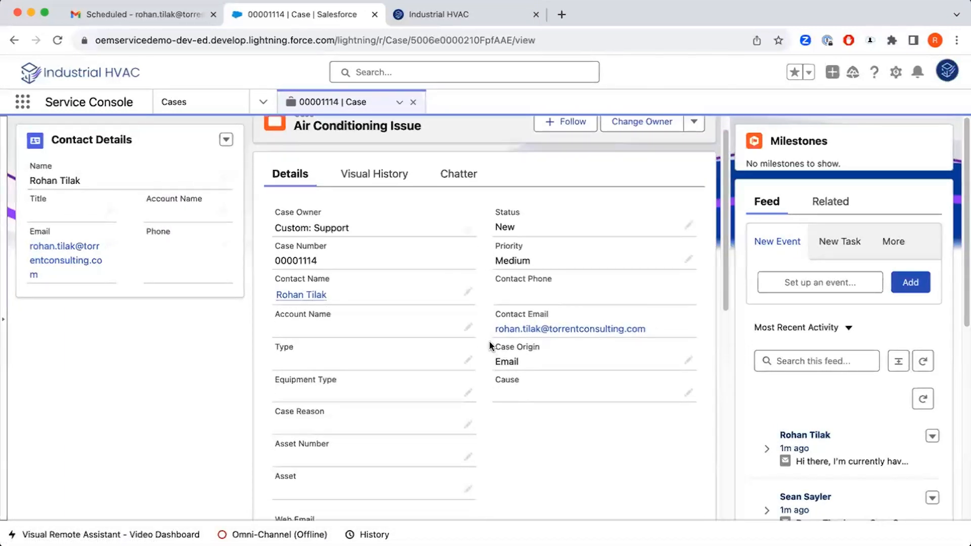
pyautogui.moveTo(483, 344)
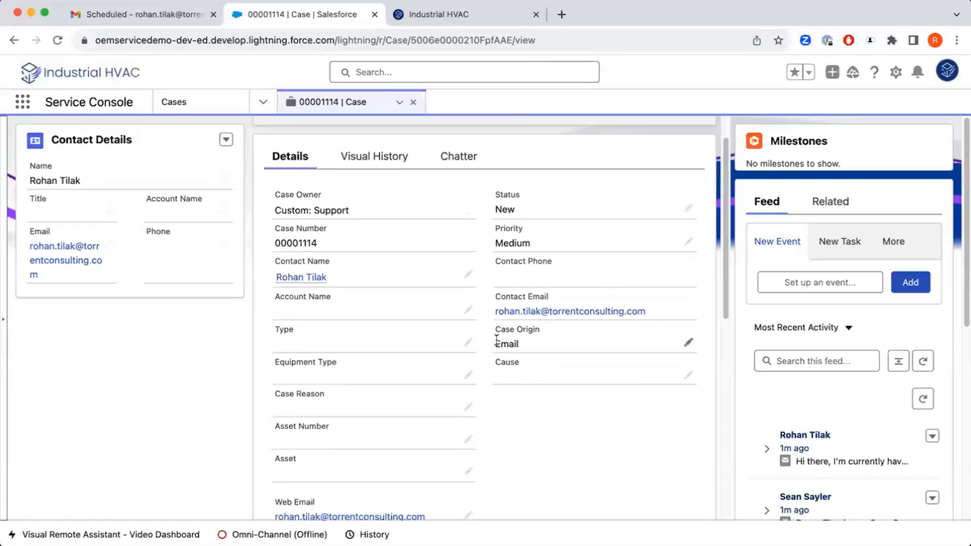
pyautogui.moveTo(486, 344)
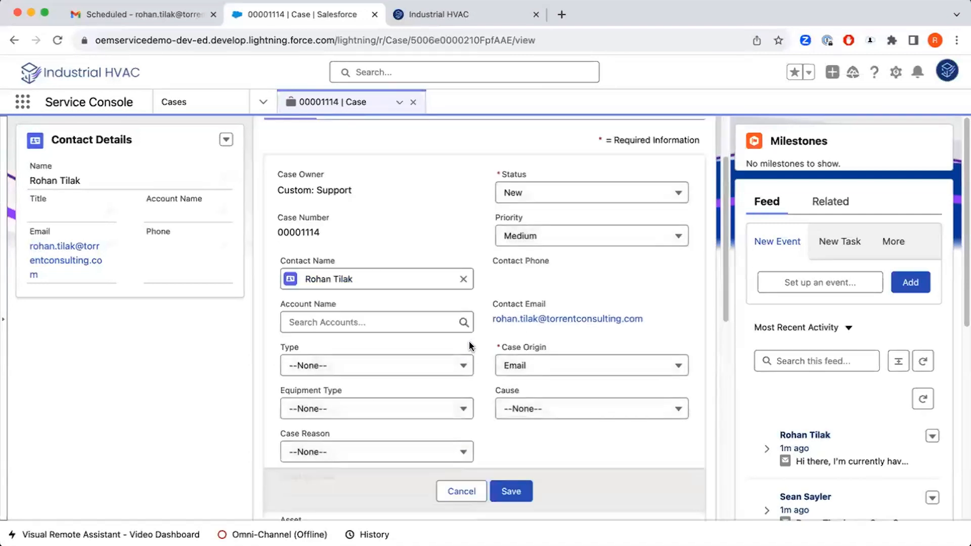
pyautogui.click(376, 364)
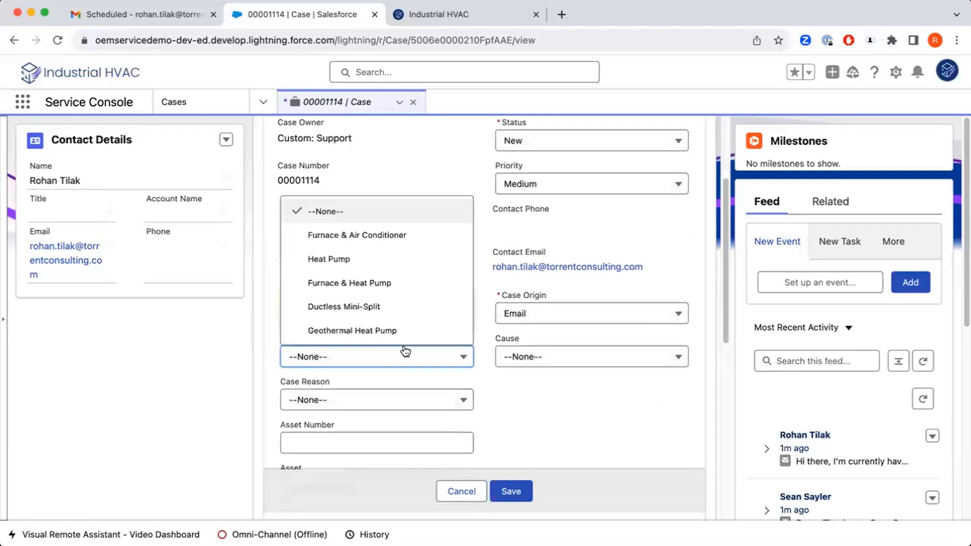
pyautogui.click(356, 235)
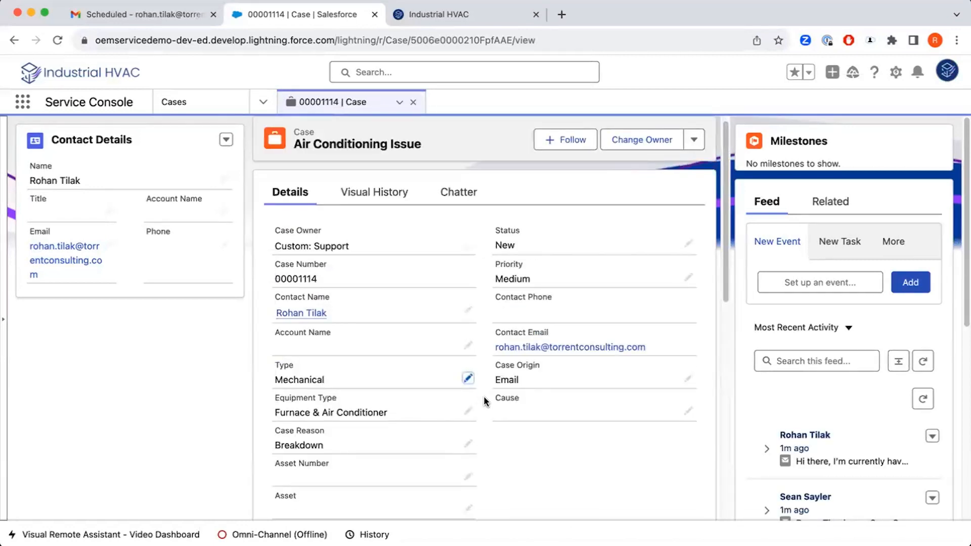
pyautogui.moveTo(483, 430)
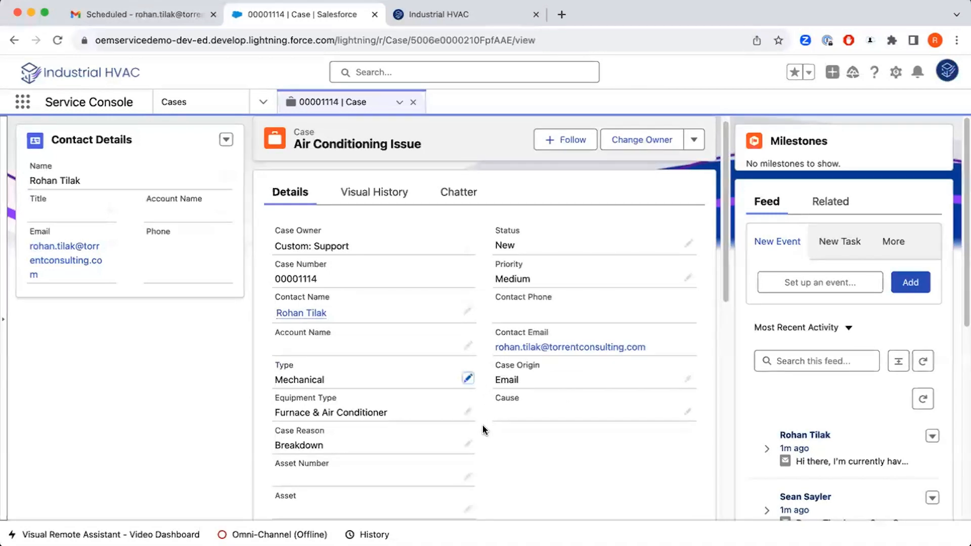
pyautogui.moveTo(518, 411)
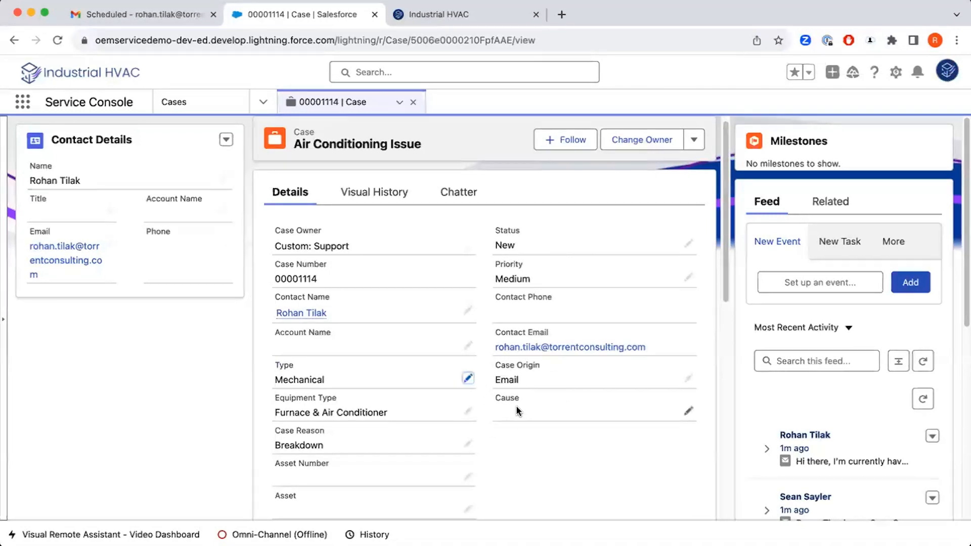
pyautogui.moveTo(483, 406)
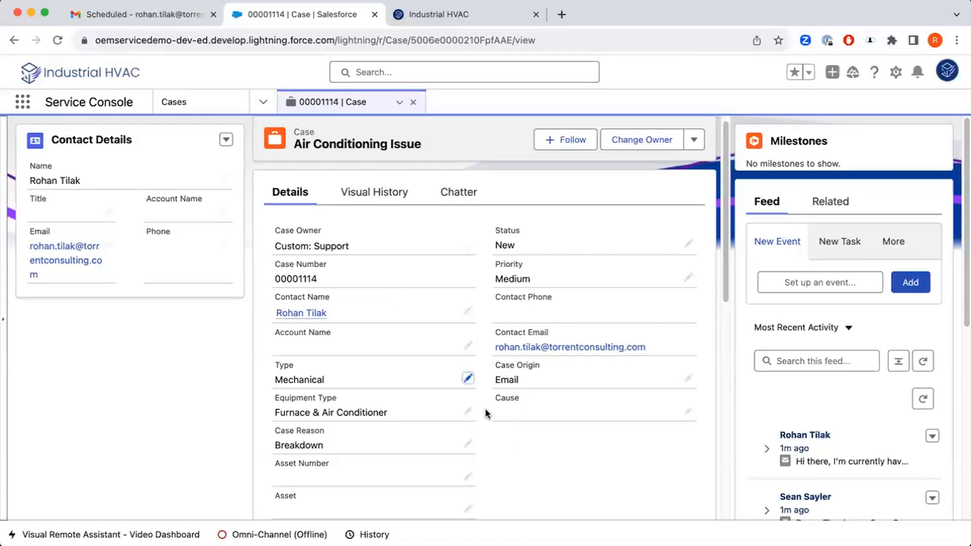
pyautogui.moveTo(475, 273)
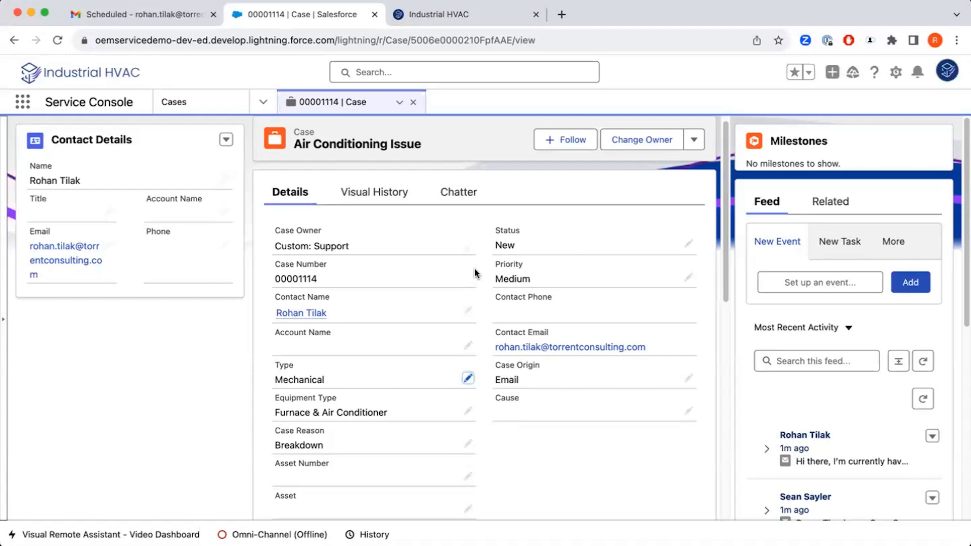
pyautogui.click(457, 191)
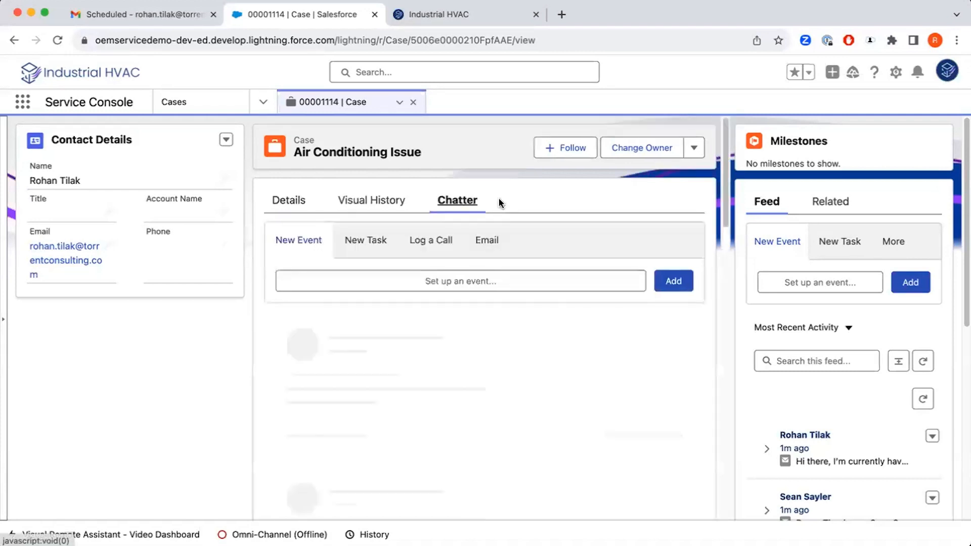
pyautogui.click(487, 240)
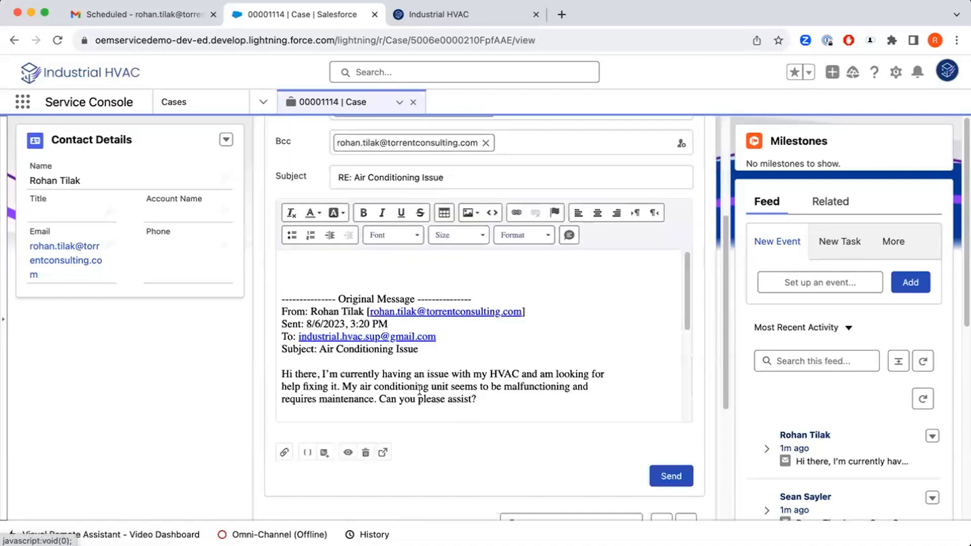
pyautogui.scroll(3)
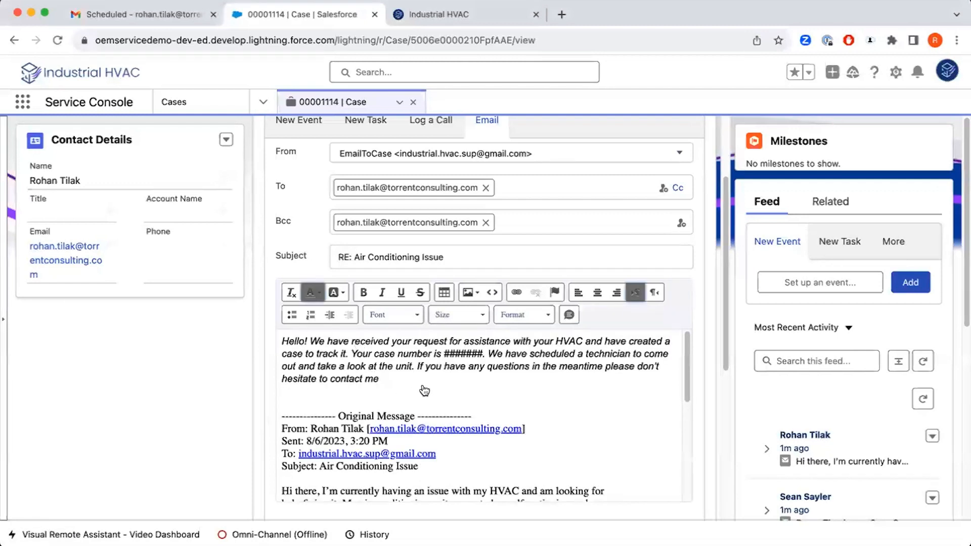
pyautogui.doubleClick(458, 354)
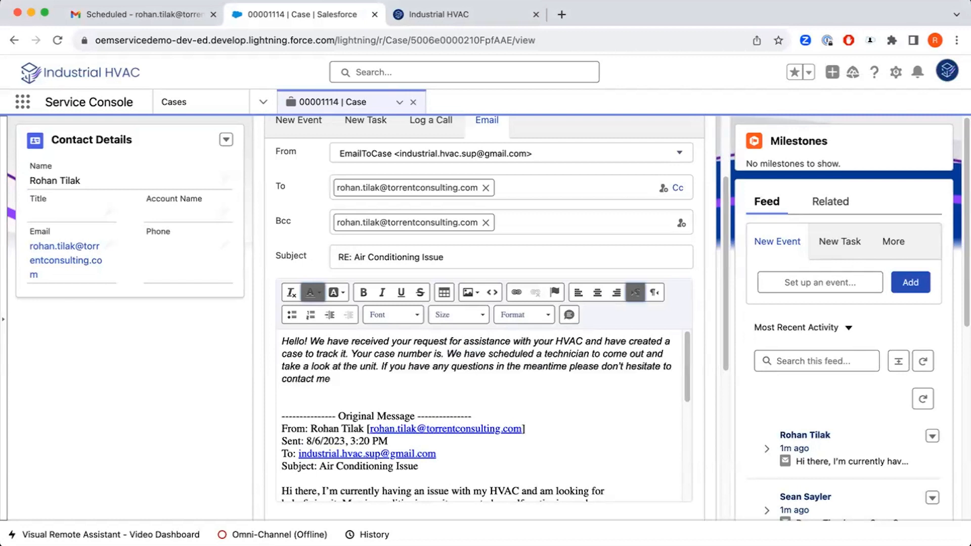
pyautogui.write('00001114')
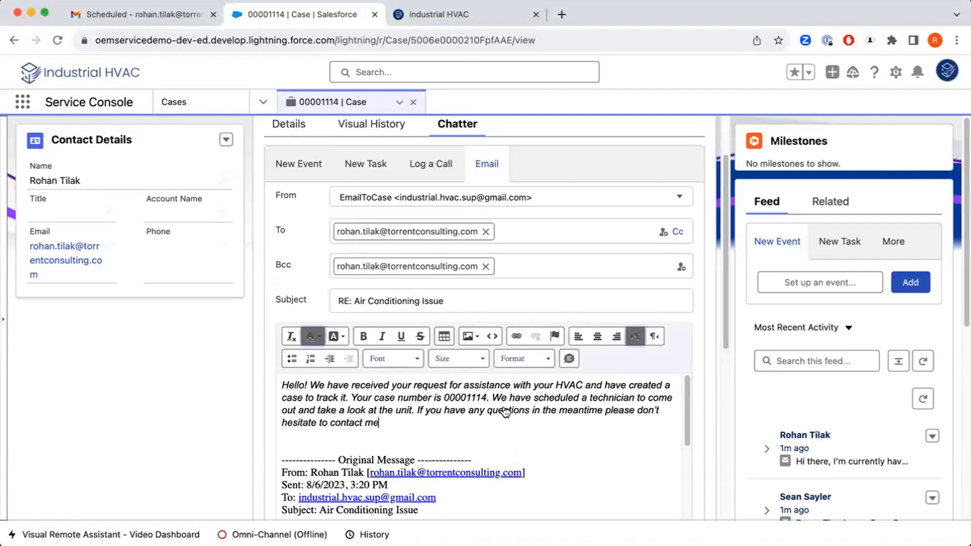
pyautogui.moveTo(505, 429)
pyautogui.write('.')
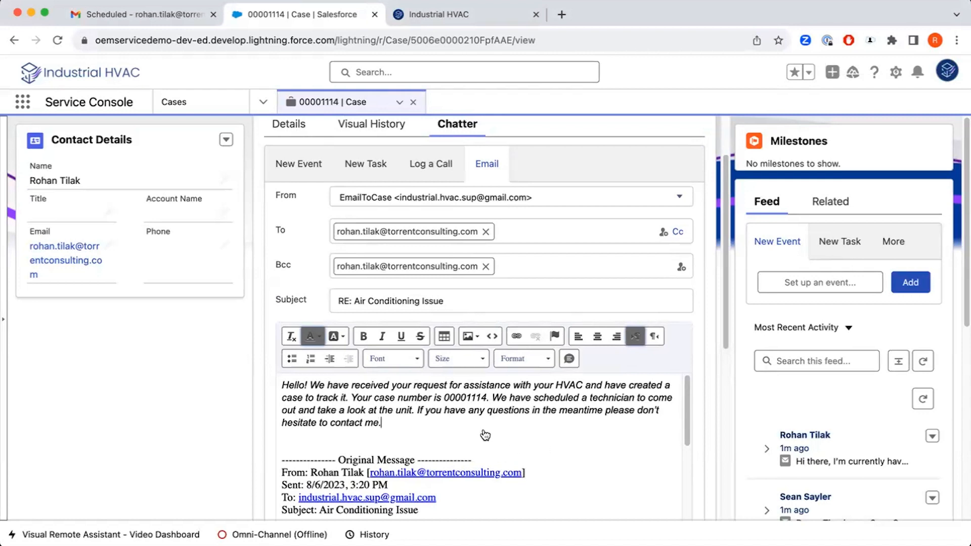
pyautogui.scroll(-3)
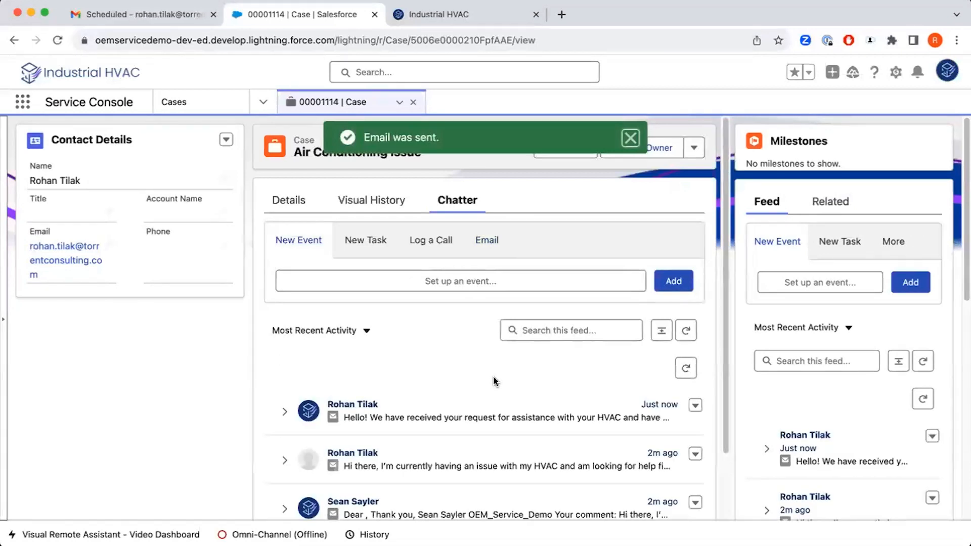
pyautogui.click(630, 138)
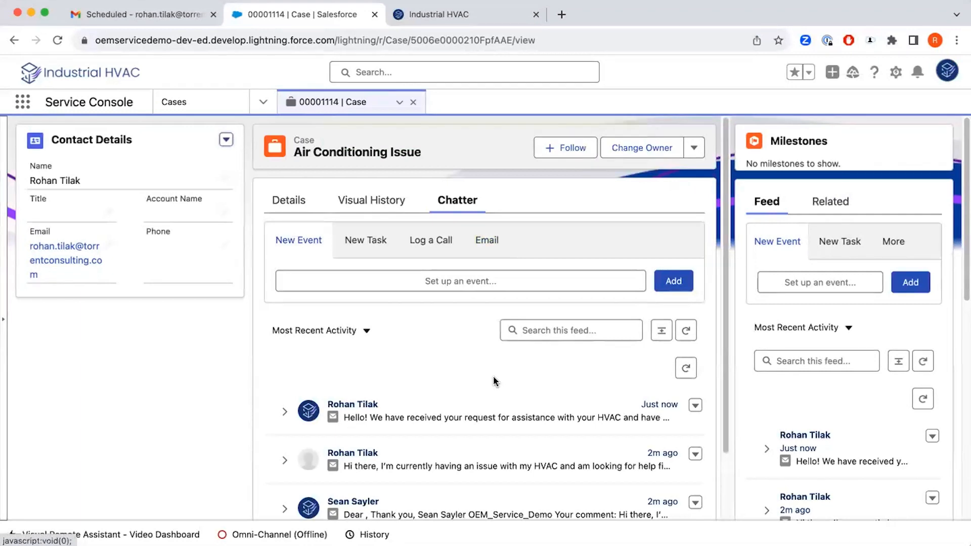
pyautogui.scroll(3)
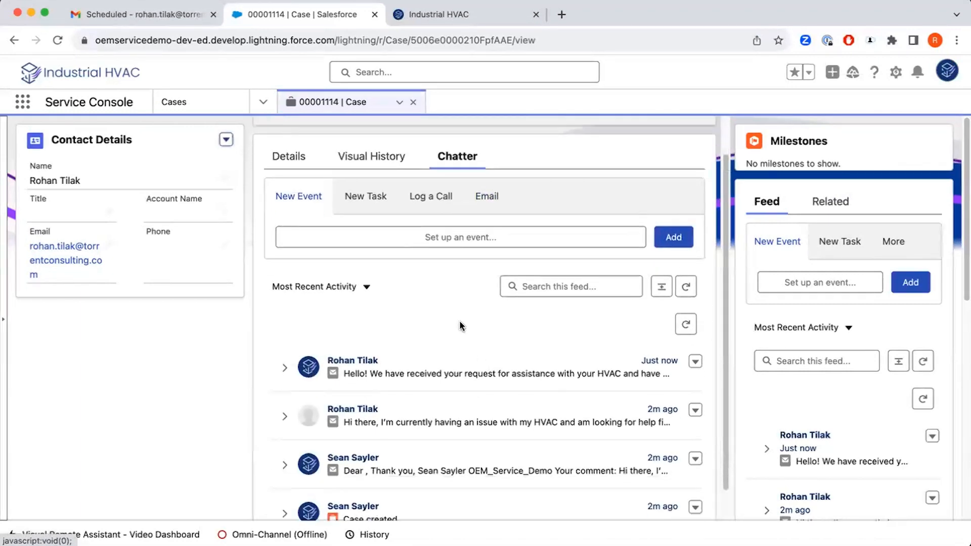
pyautogui.click(284, 367)
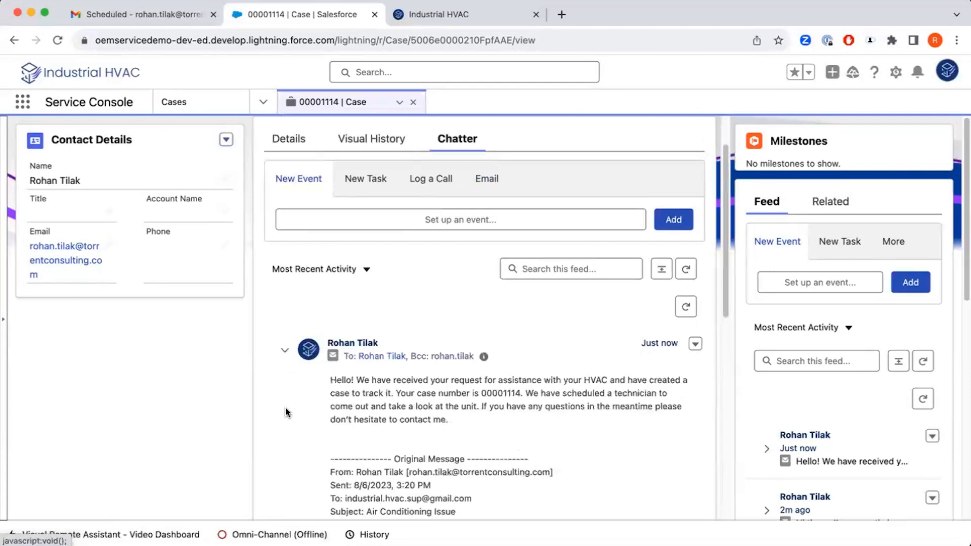
pyautogui.scroll(-3)
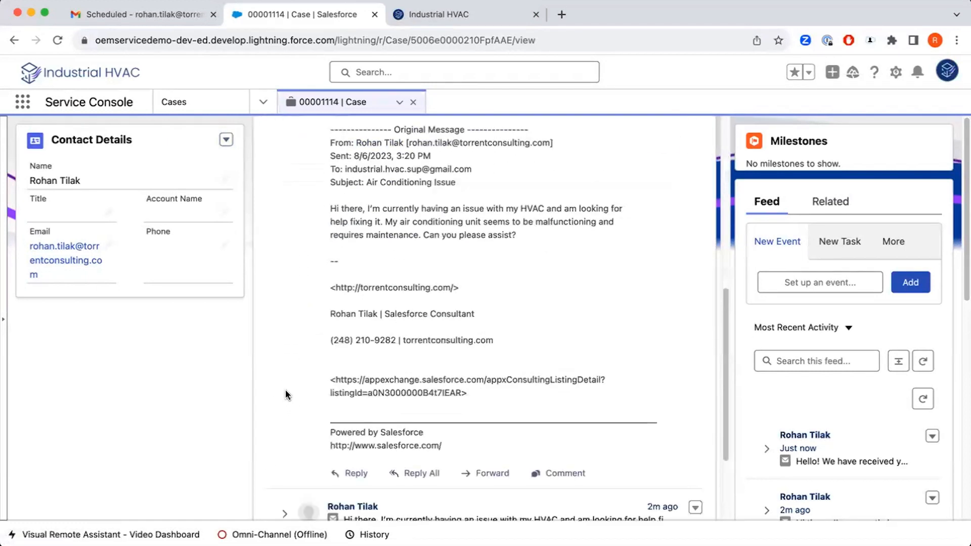
pyautogui.scroll(-3)
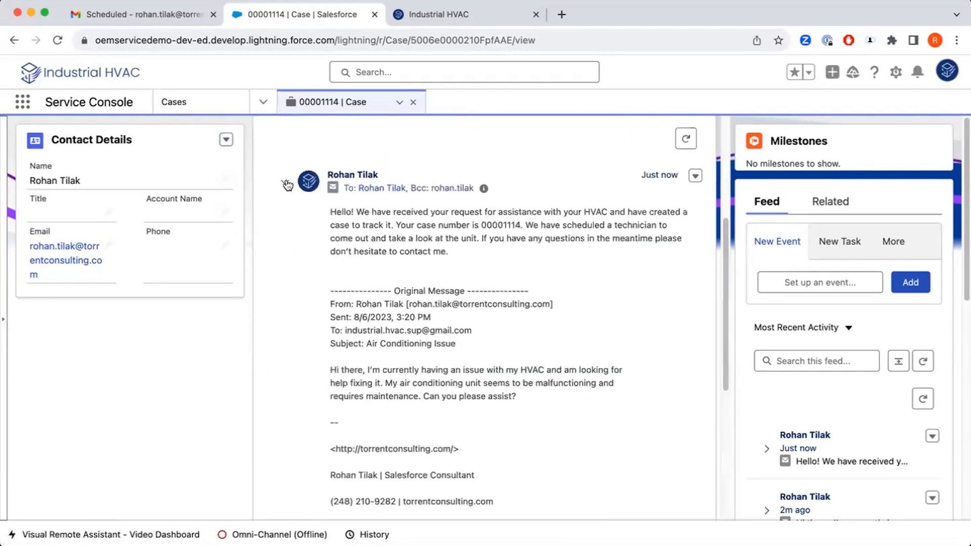
pyautogui.click(457, 122)
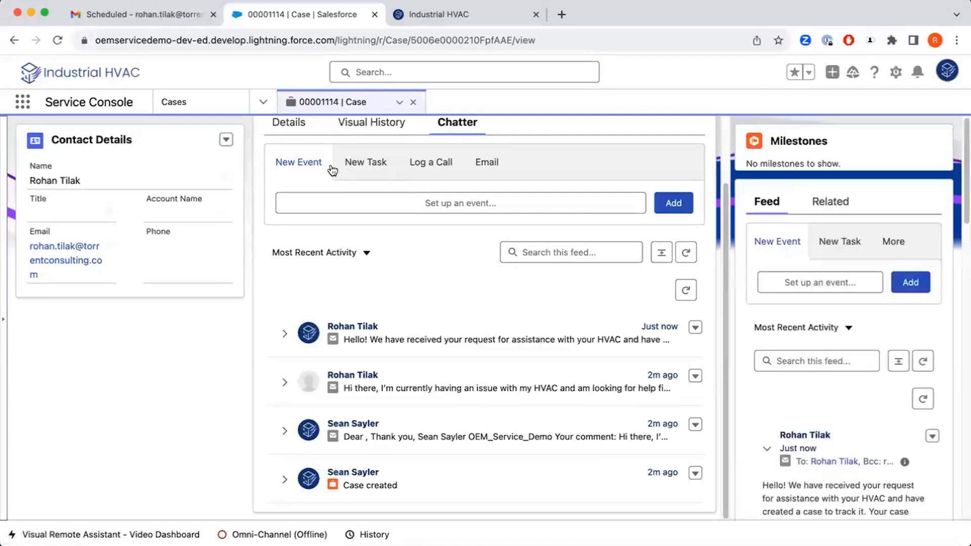
pyautogui.click(289, 122)
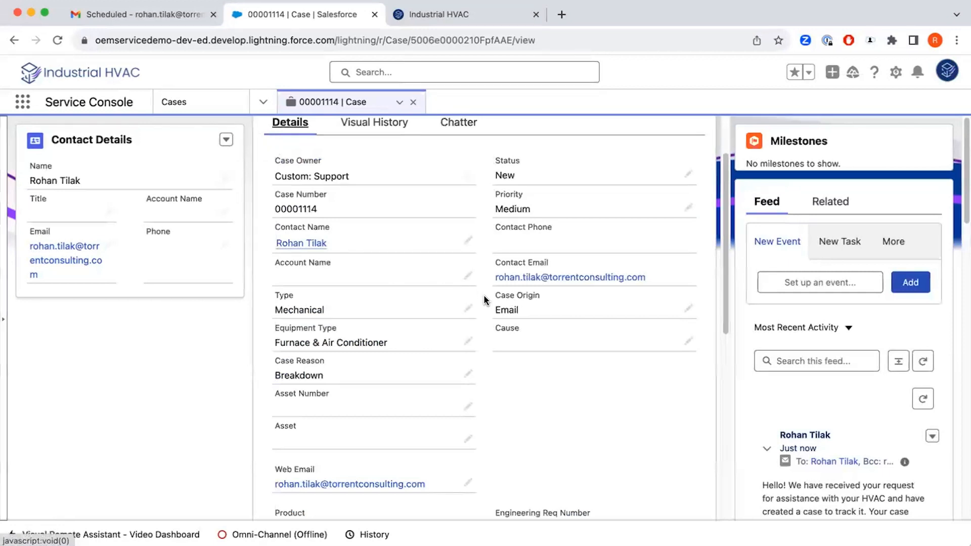
pyautogui.moveTo(485, 328)
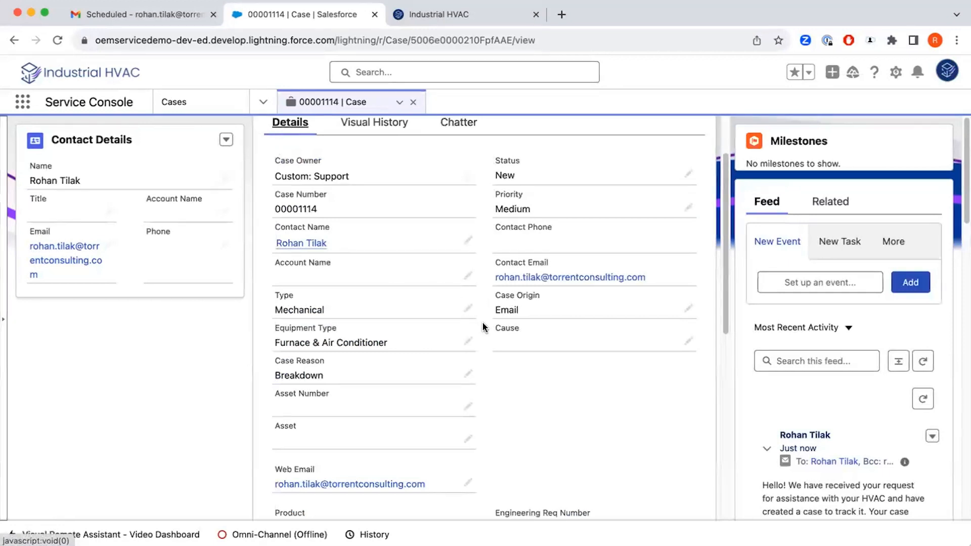